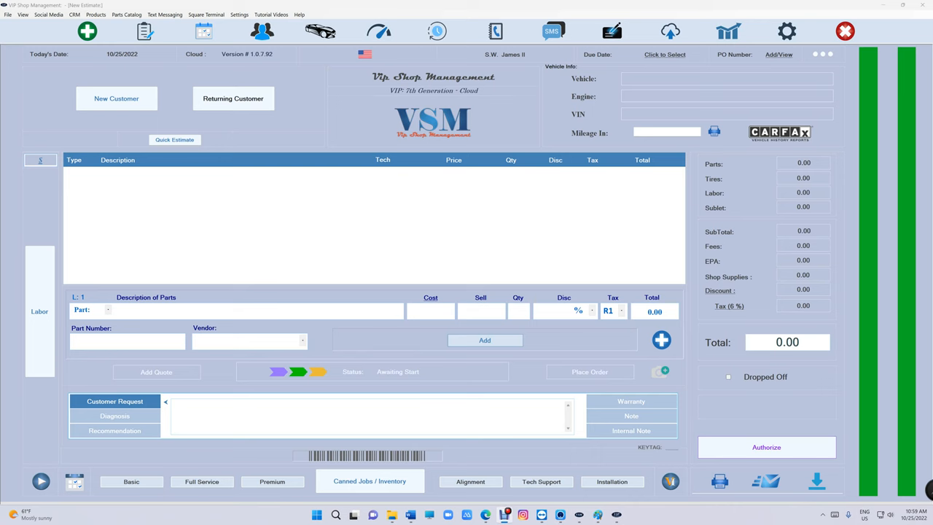
mouse_move(707, 30)
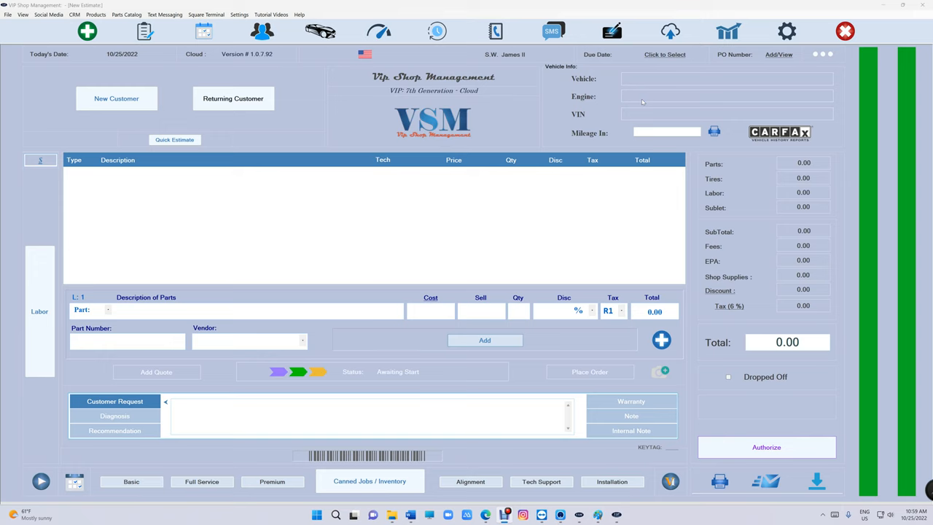
- Sign into Reports with the passcode and open the October 2022 Balance Sheet
click(728, 31)
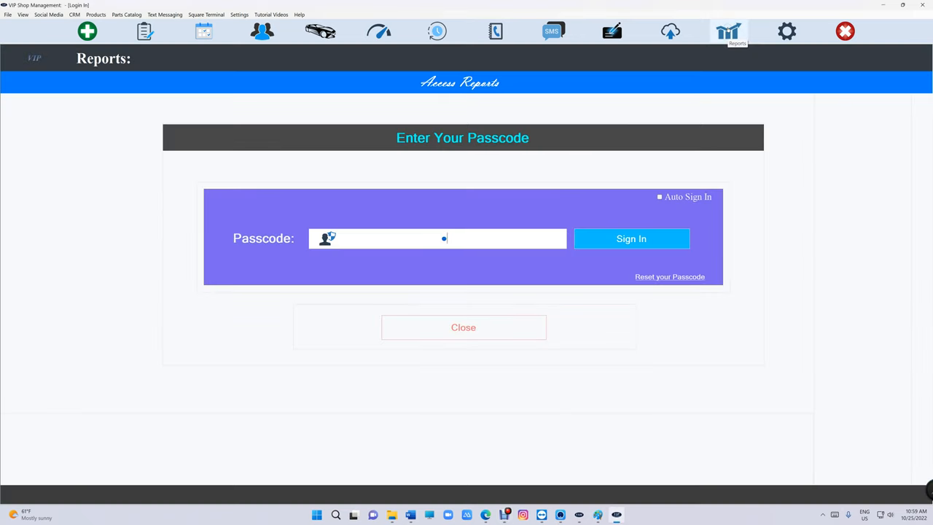
click(631, 239)
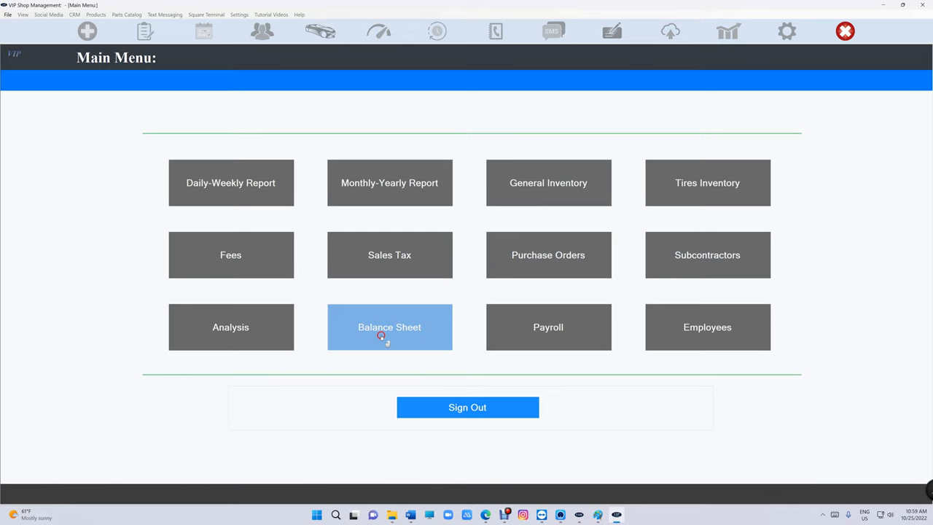
click(389, 327)
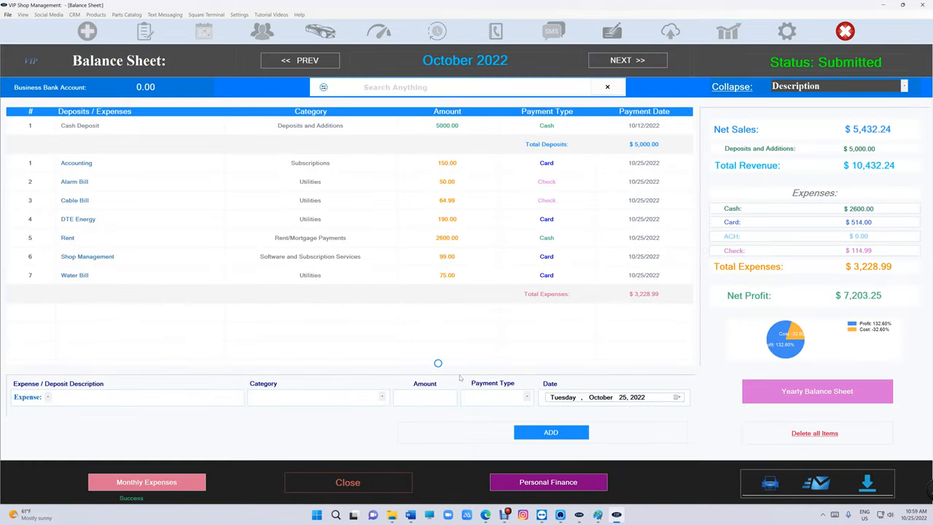
- Delete all balance sheet entries, then auto-populate the seven monthly expenses totalling $3,228.99
click(814, 433)
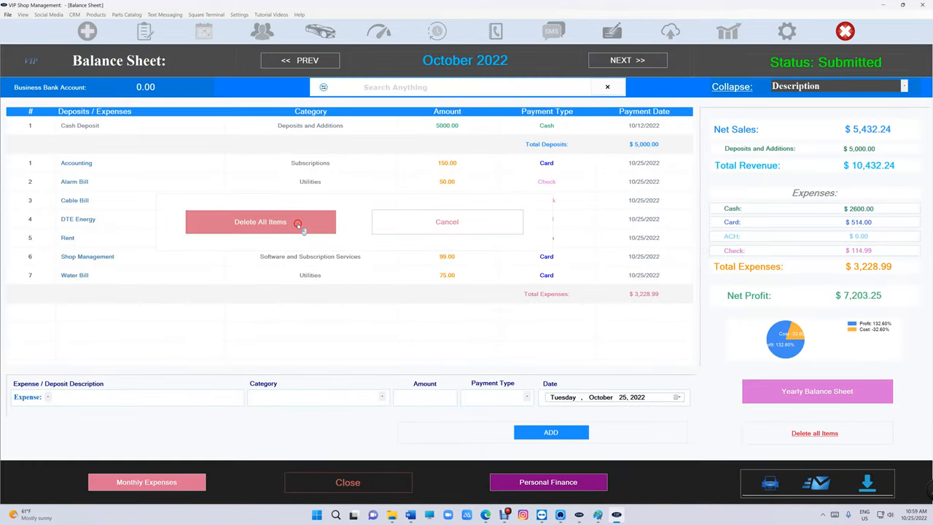
click(260, 221)
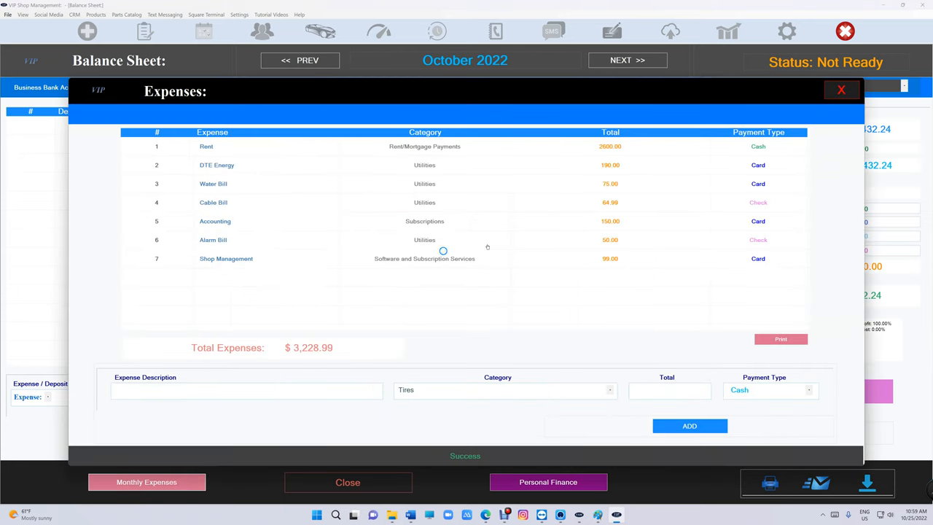
click(841, 89)
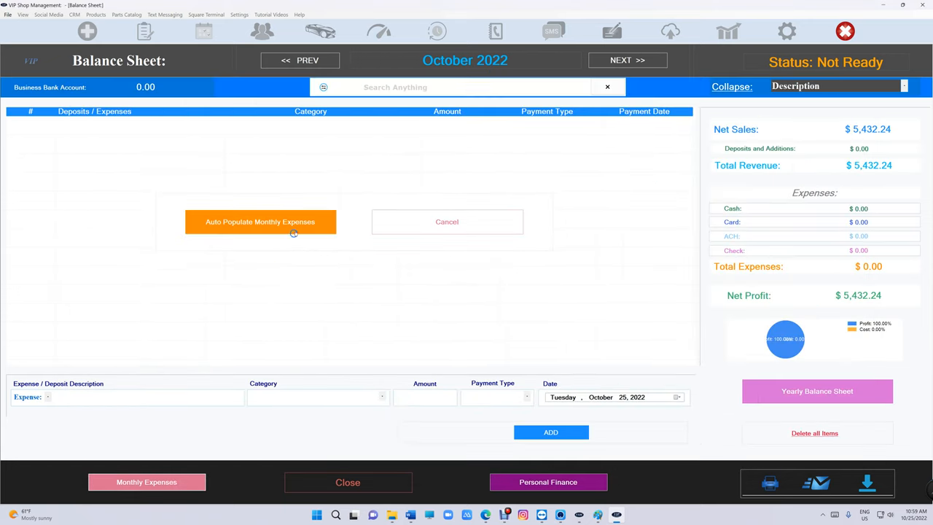
click(260, 221)
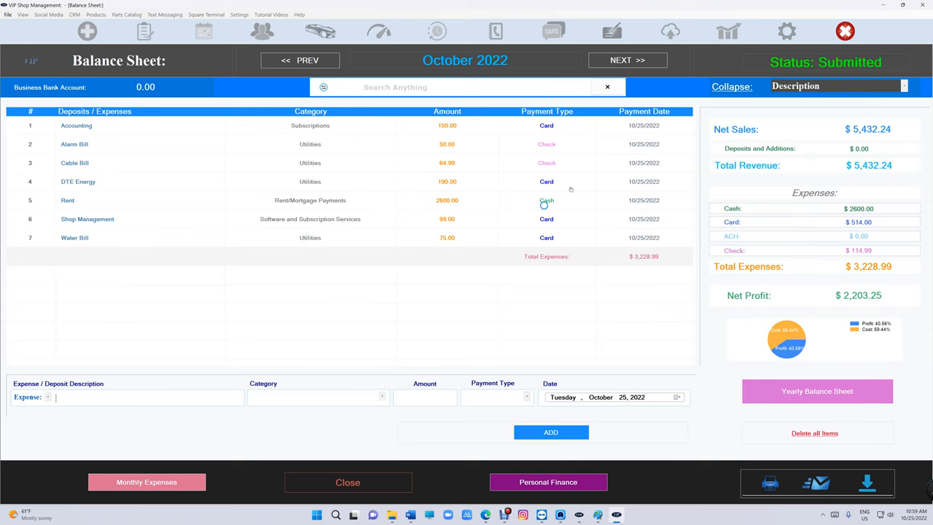
mouse_move(139, 397)
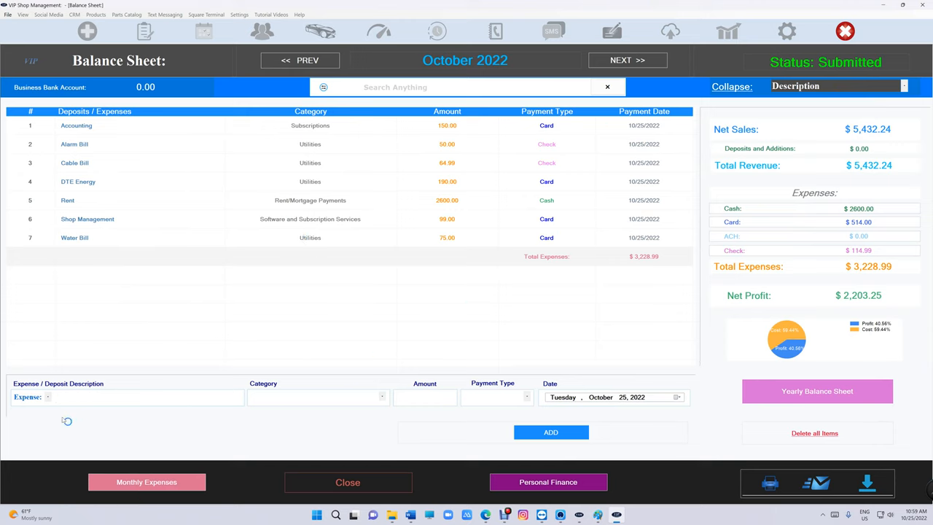
- Add a Cash Deposit entry of 5000 with payment type Cash
click(131, 397)
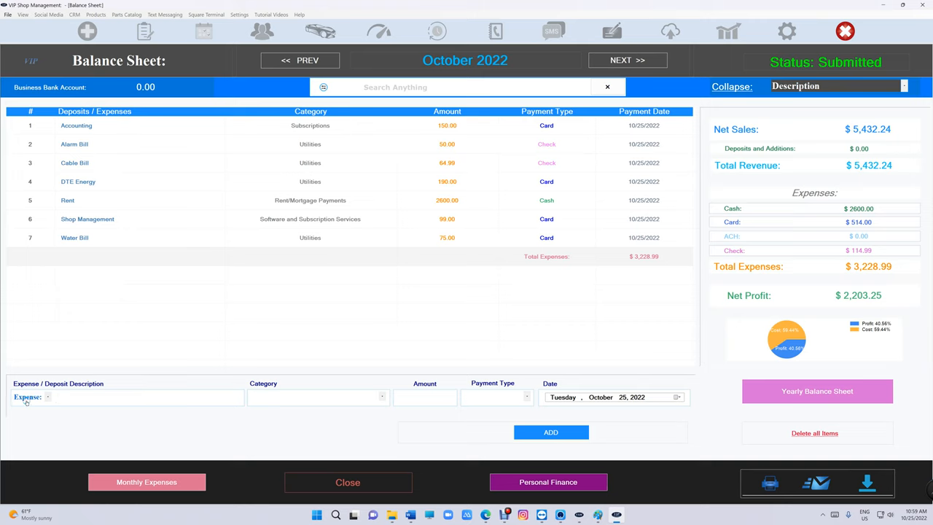
click(48, 397)
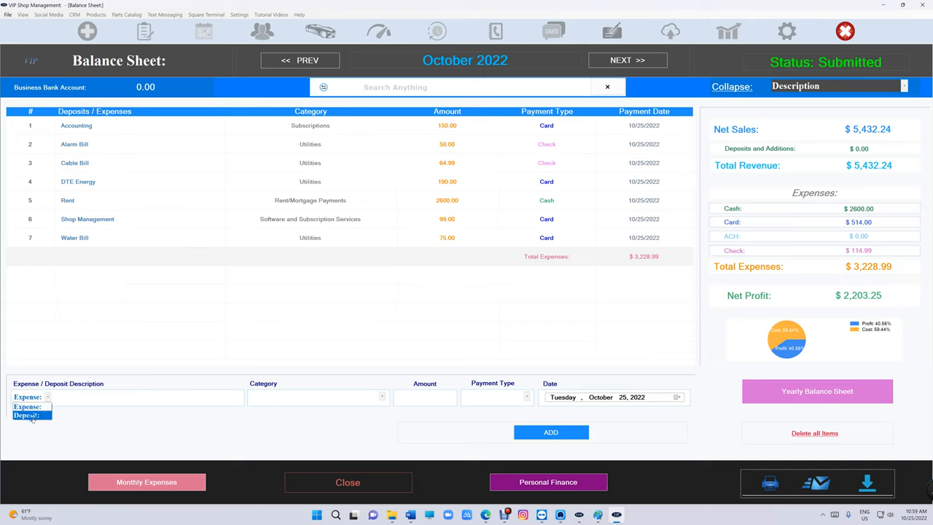
click(29, 415)
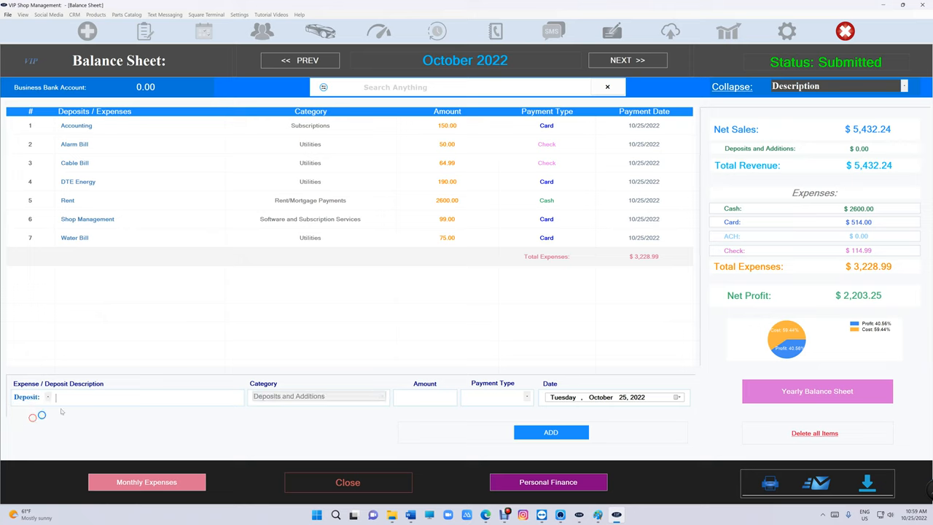
text(Cash Deposit)
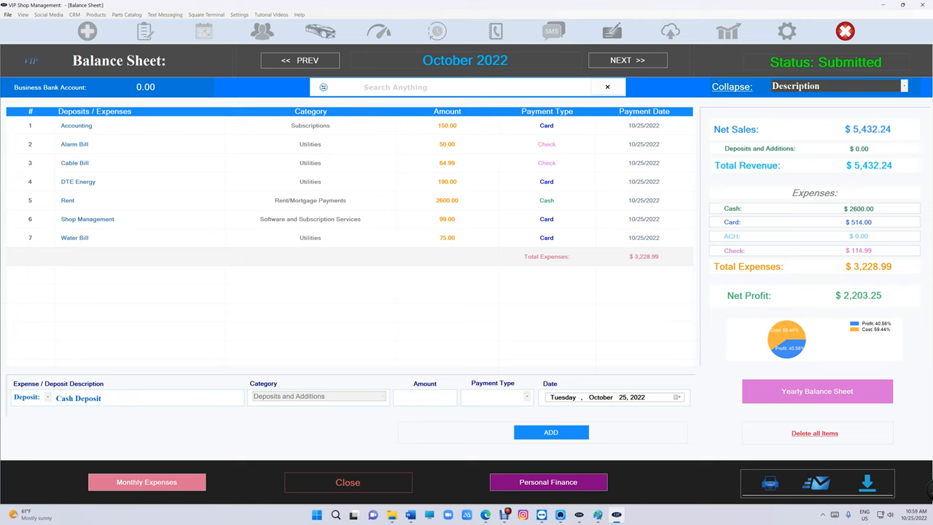
text(5000.00)
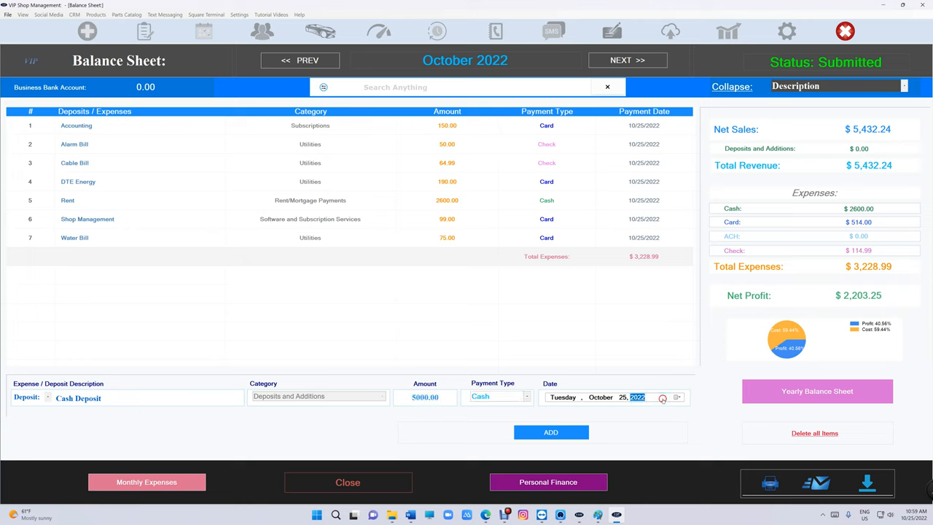
click(550, 431)
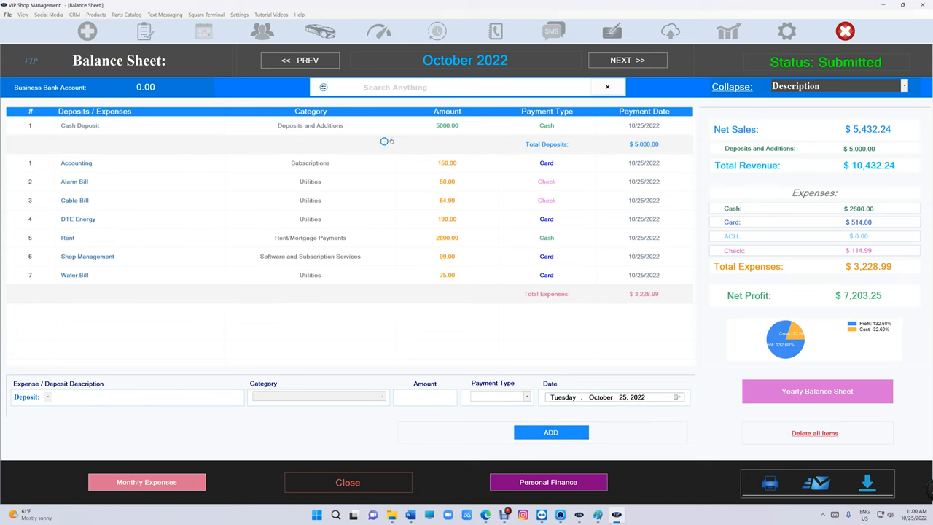
- Open Print Preview for the October 2022 balance sheet
click(766, 482)
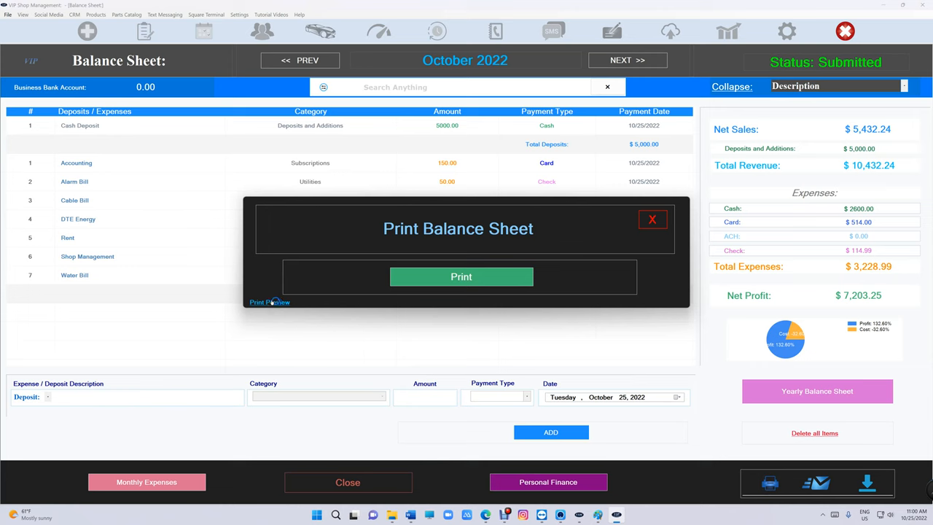
click(269, 303)
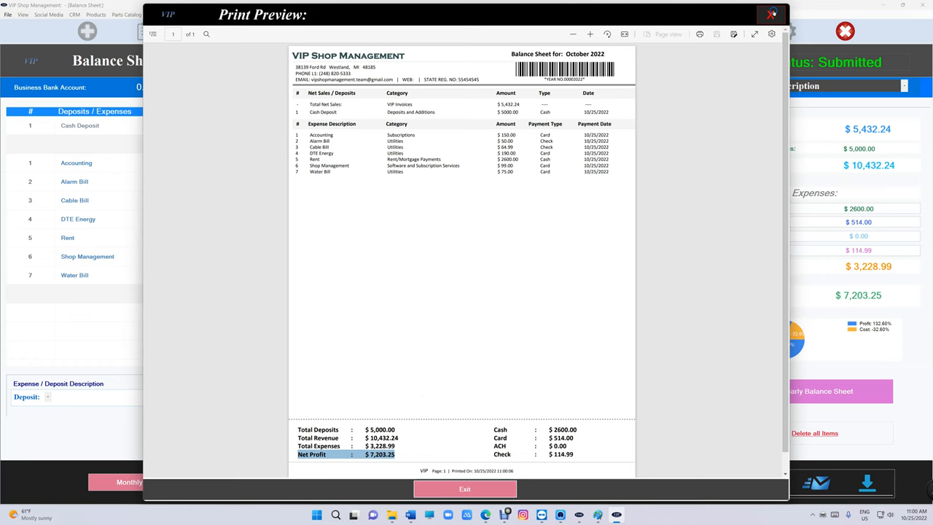
- Close the print preview and Balance Sheet, then run Help > Check For Update
click(766, 13)
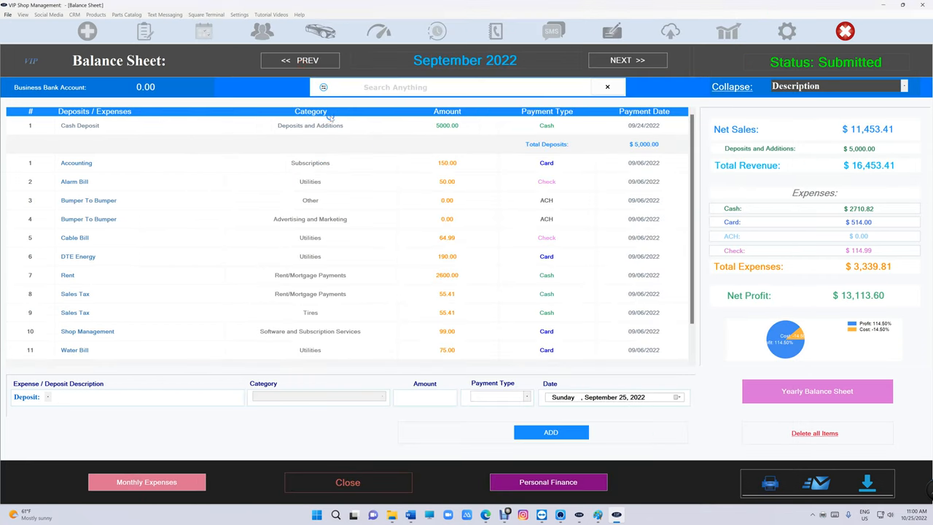
mouse_move(365, 279)
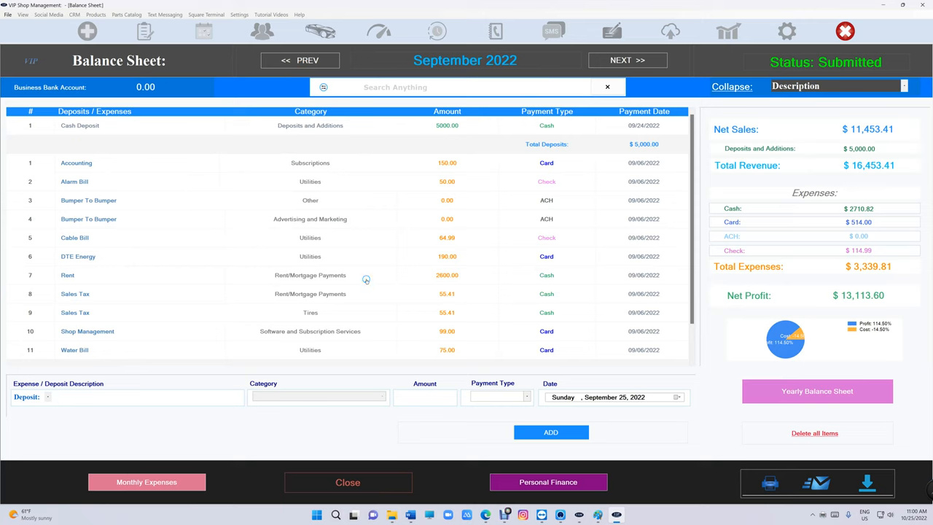
click(127, 397)
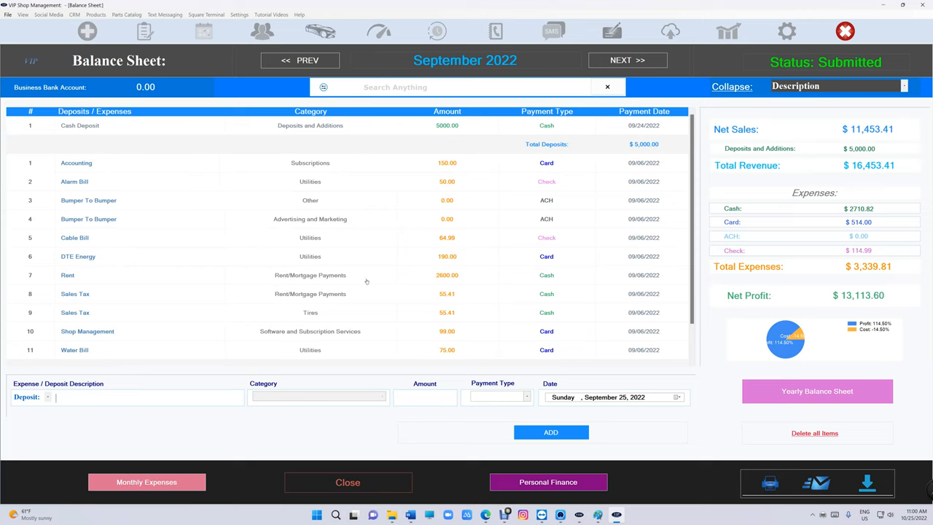
click(347, 481)
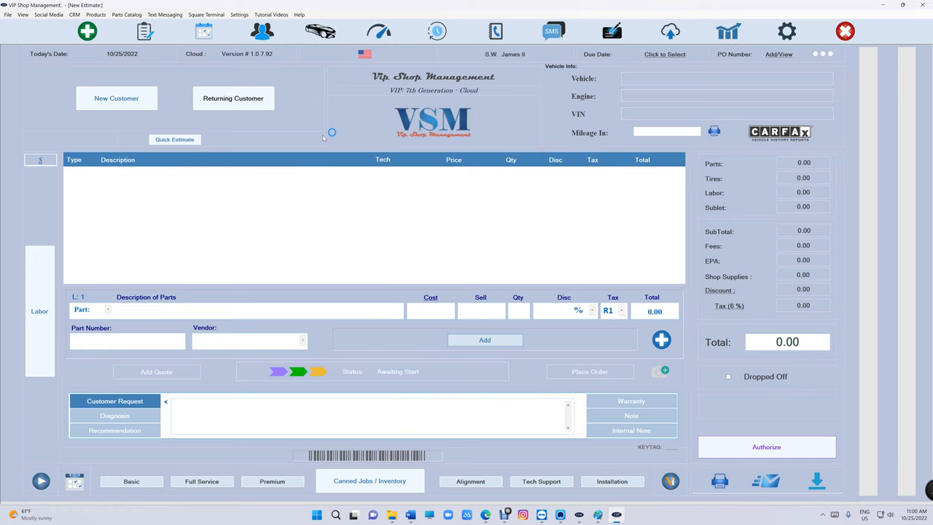
click(304, 13)
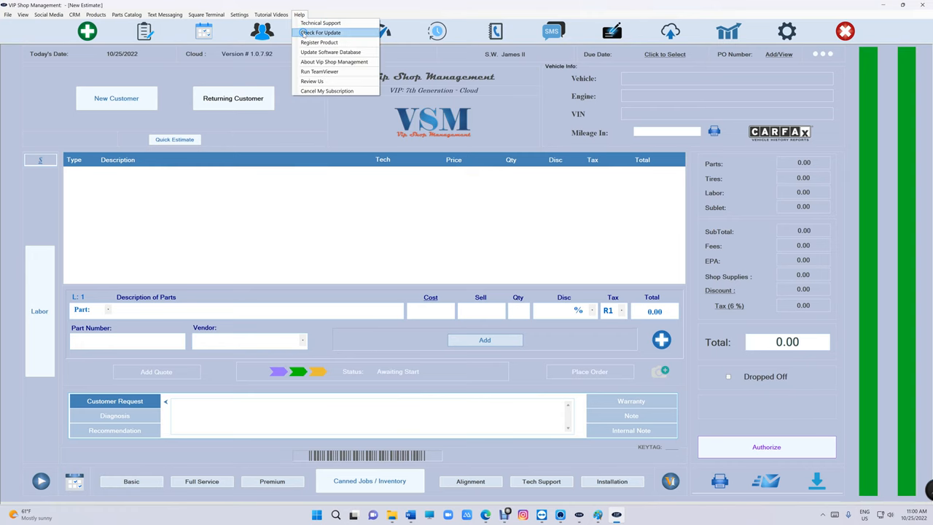
click(326, 33)
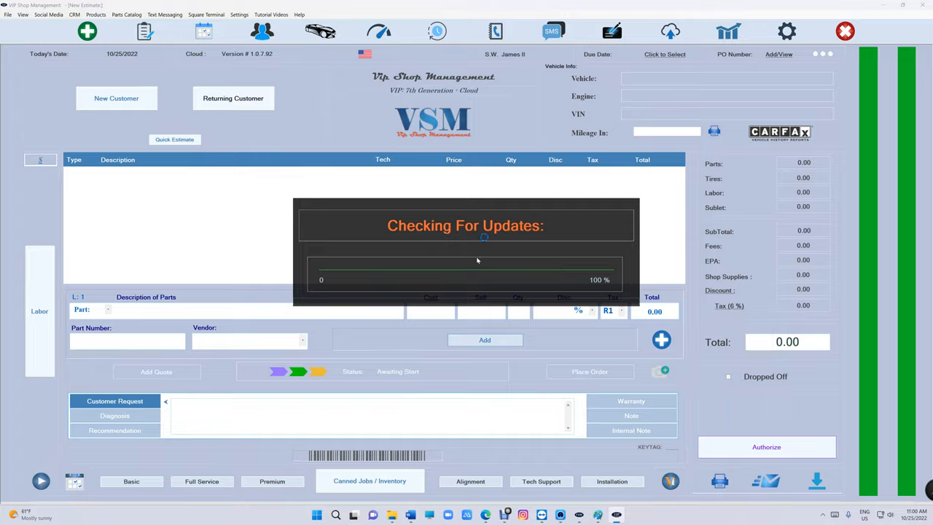